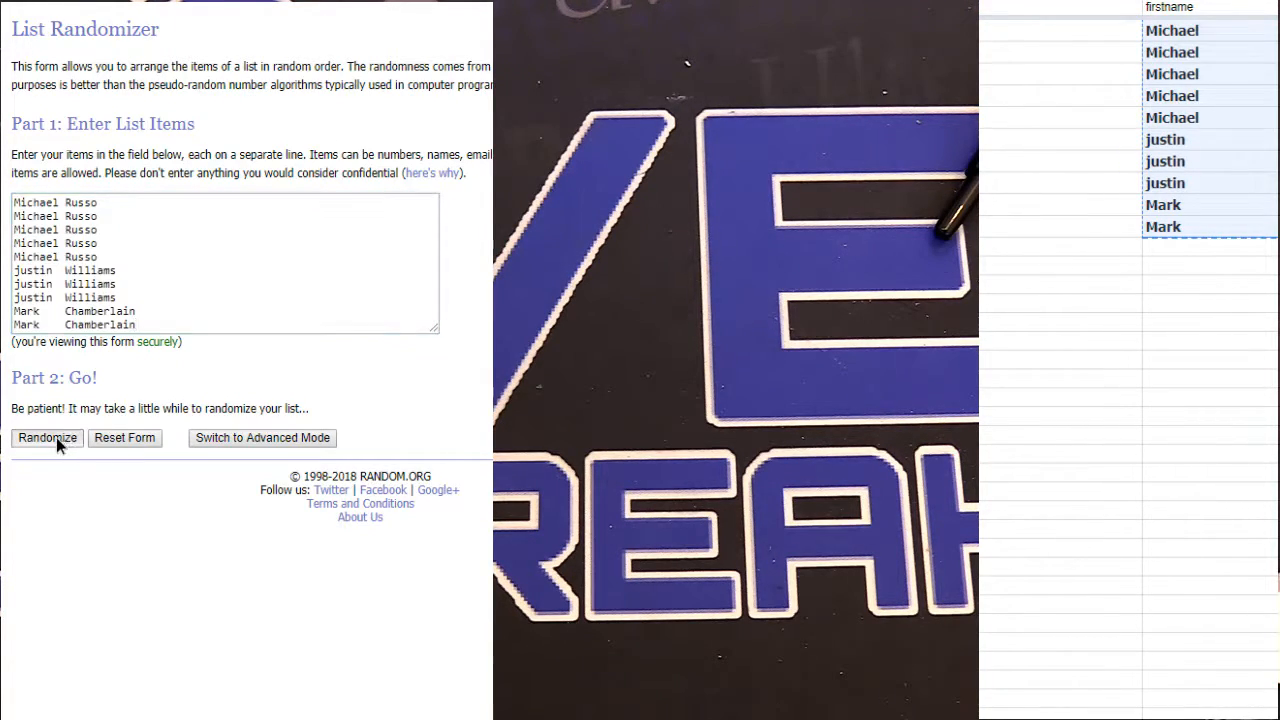
Randomize the first ten-name list, then reshuffle it until it has been randomized five times.
left_click(48, 438)
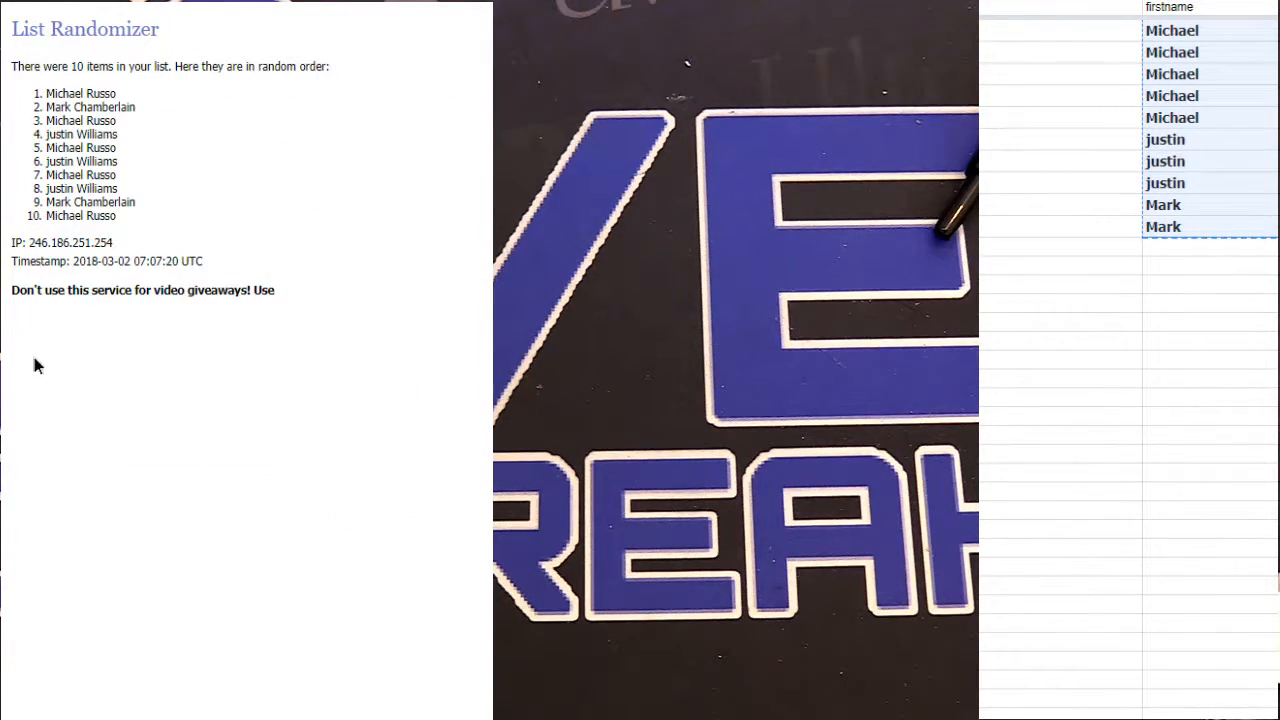
left_click(34, 350)
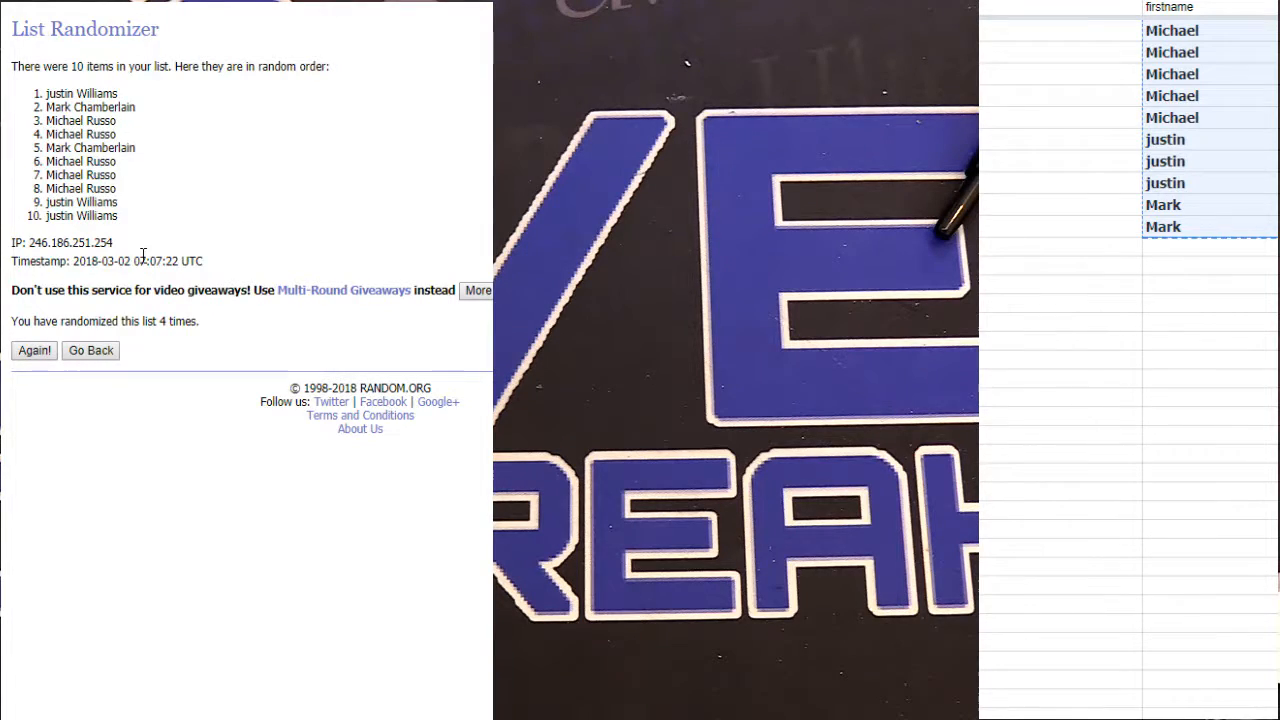
left_click(32, 350)
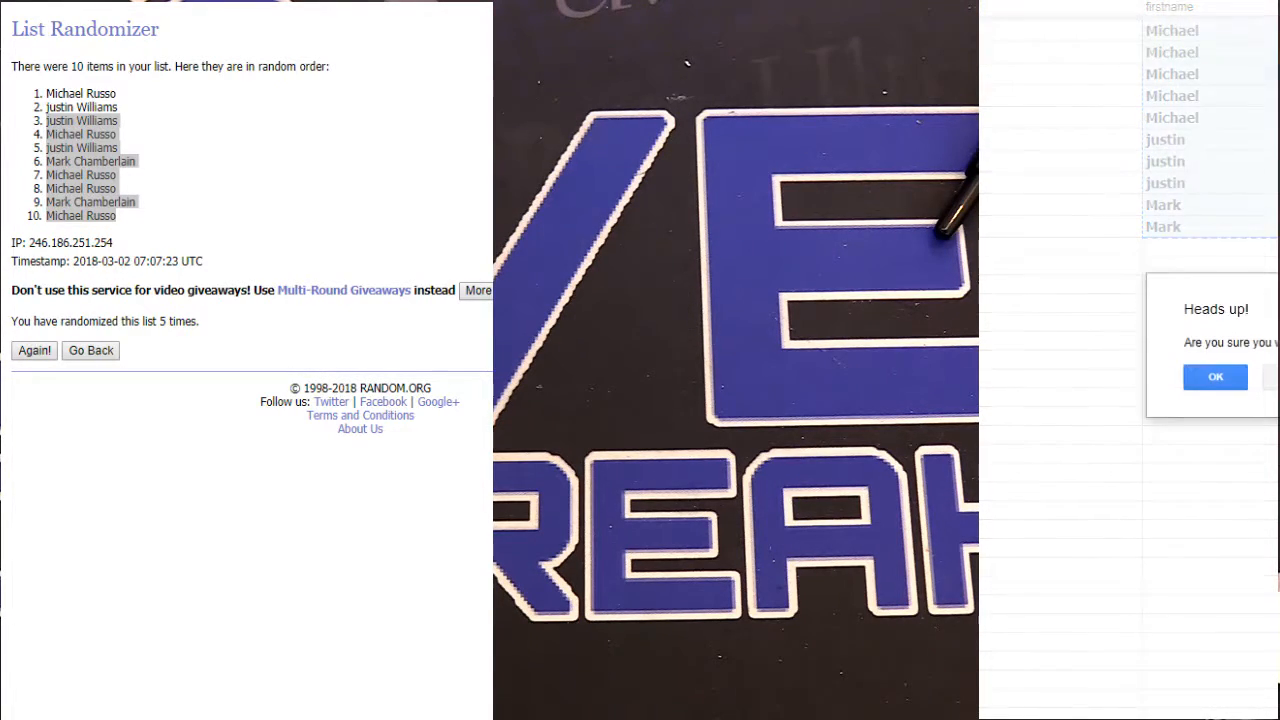
Clear the used rows from the sheet, then randomize the second ten-name list several times.
left_click(1216, 376)
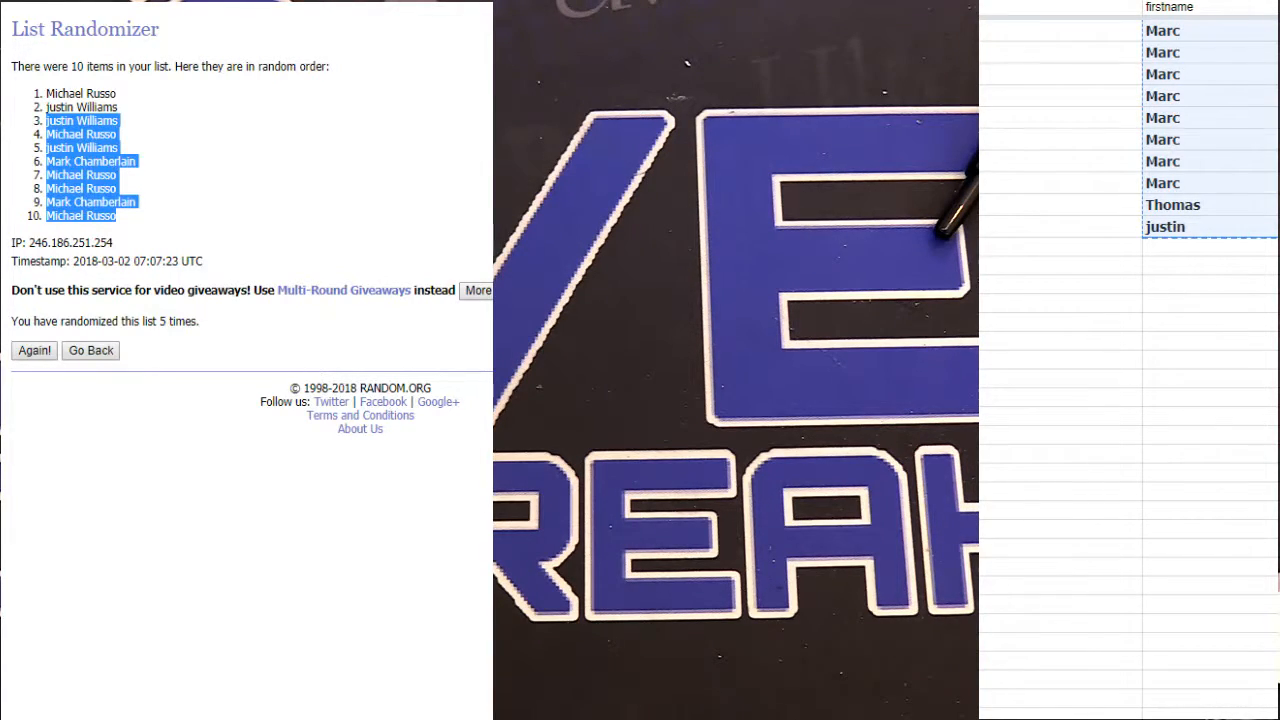
left_click(32, 350)
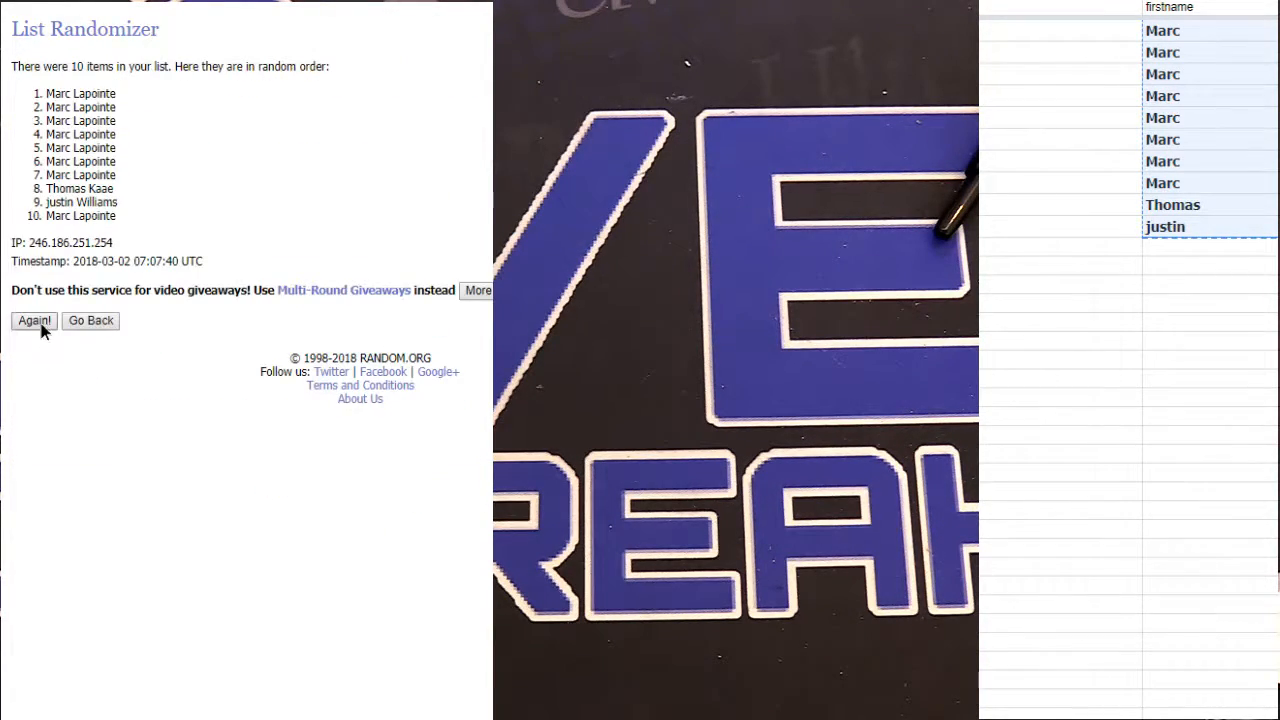
left_click(32, 320)
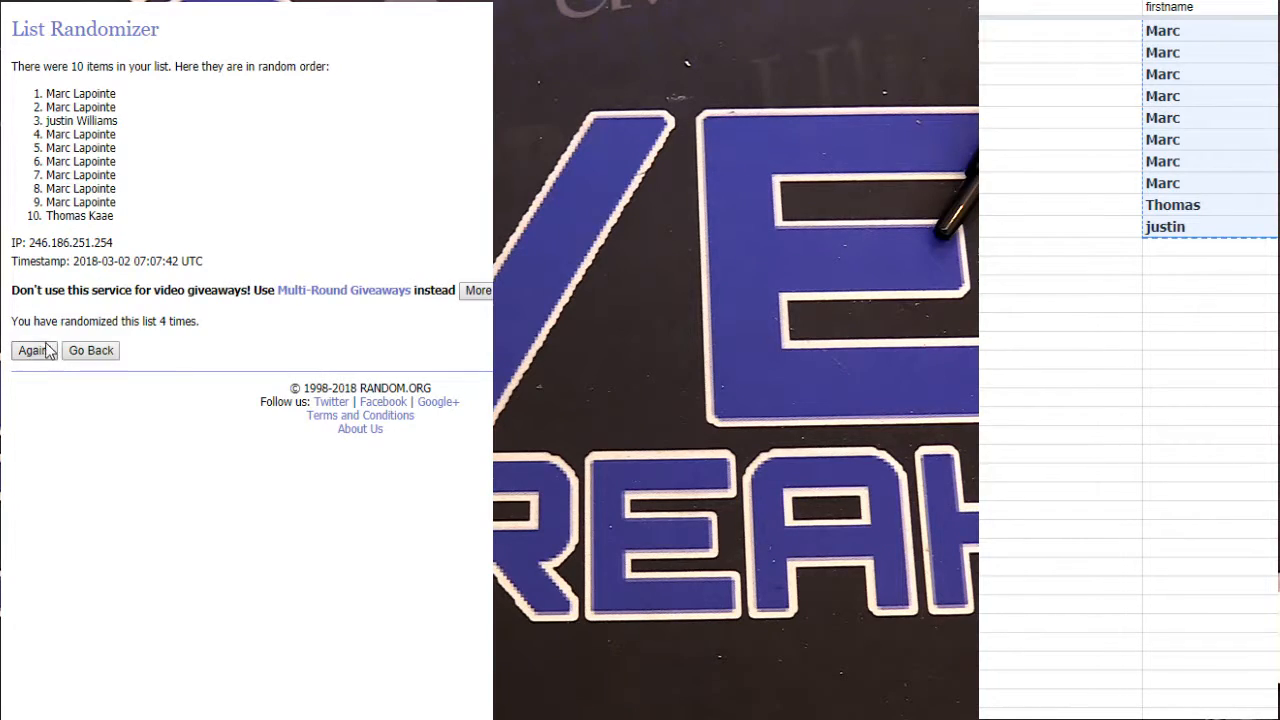
left_click(32, 350)
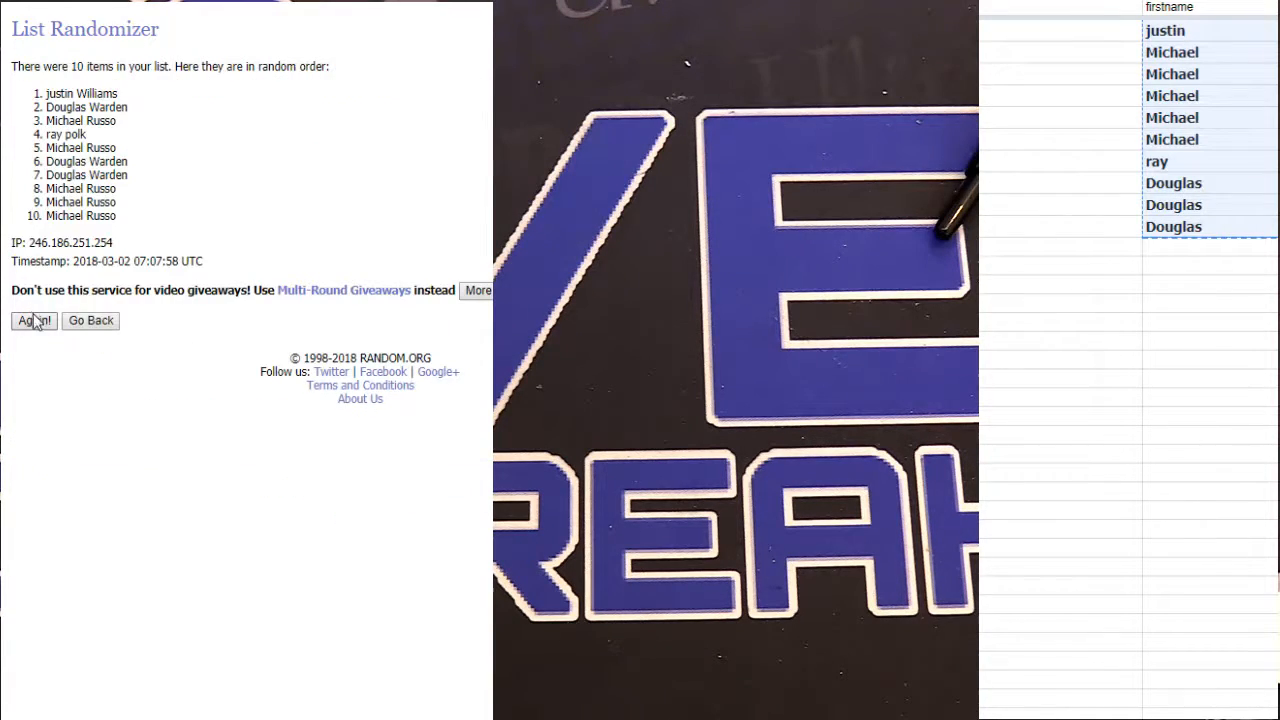
Reshuffle the third ten-name list until it reaches five randomizations.
left_click(34, 320)
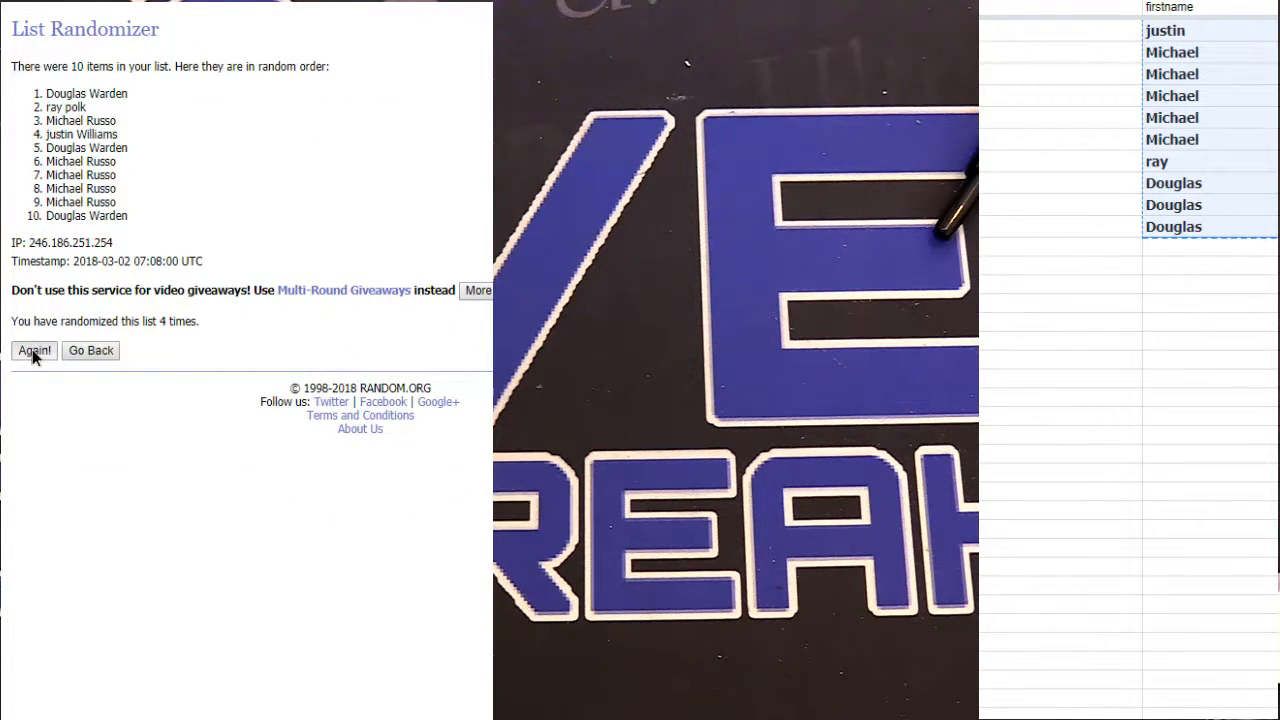
left_click(34, 350)
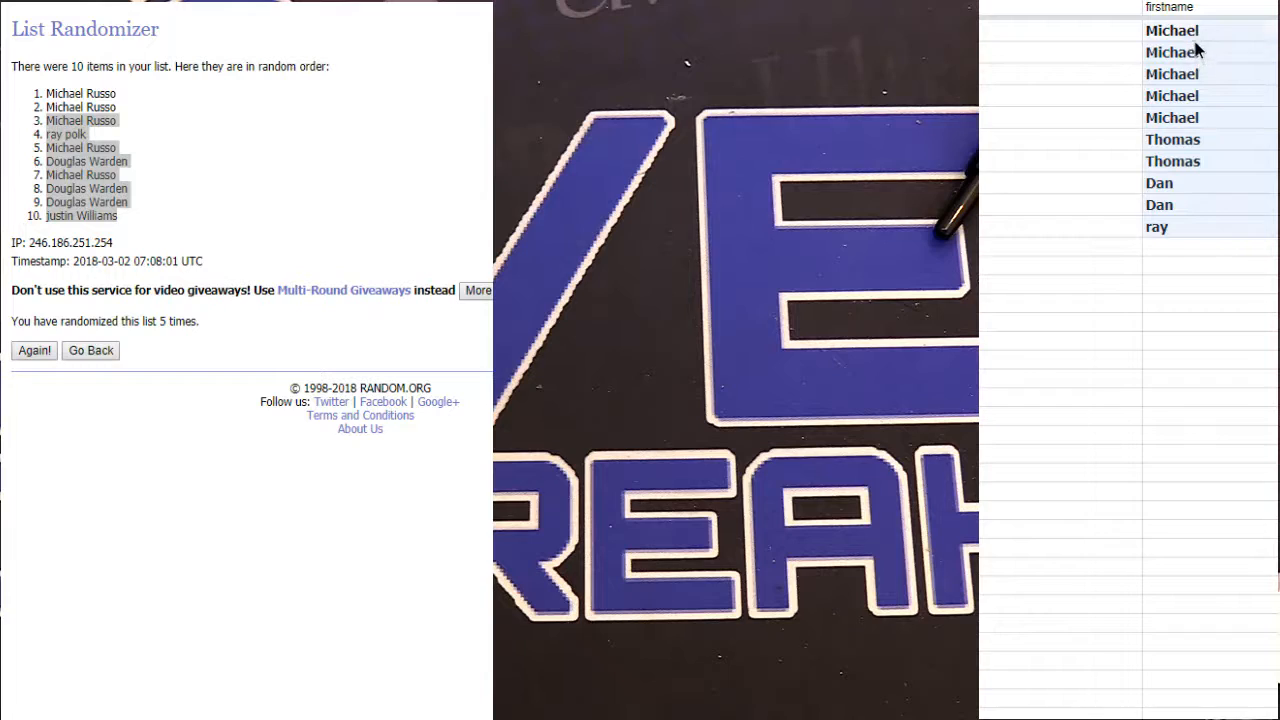
Return to the entry form and randomize the fourth ten-name list repeatedly.
left_click(90, 350)
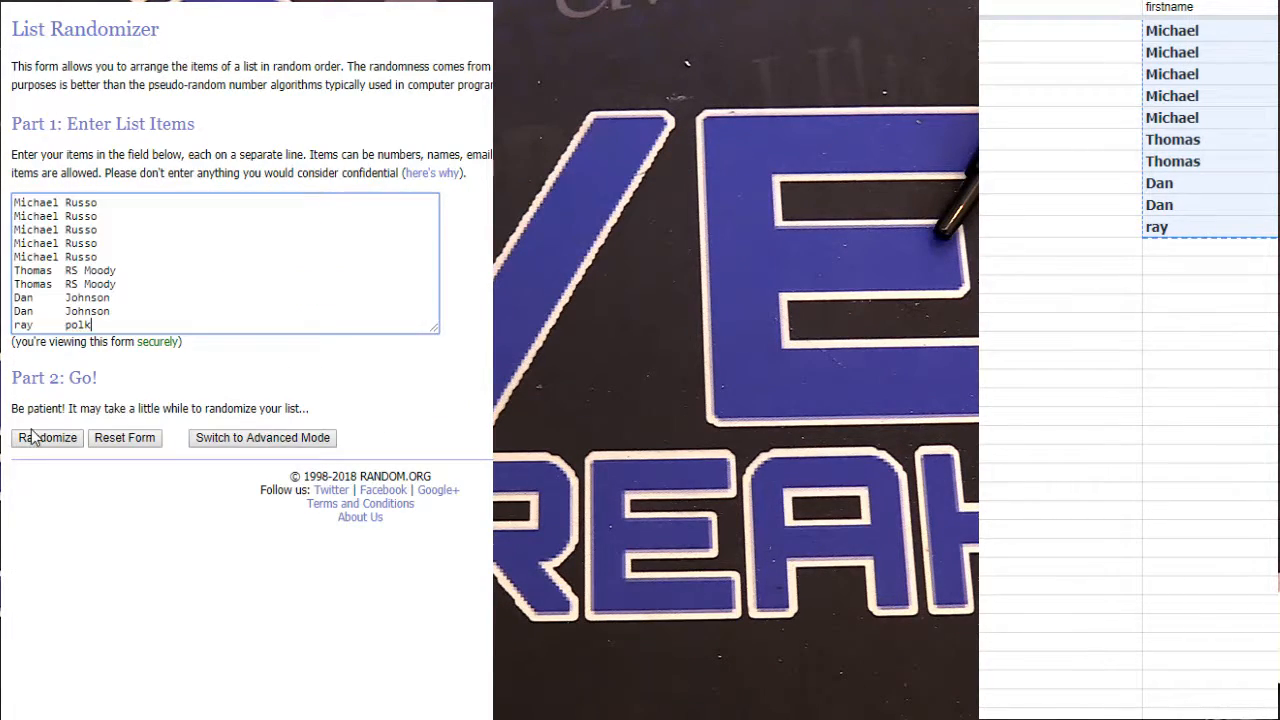
left_click(46, 436)
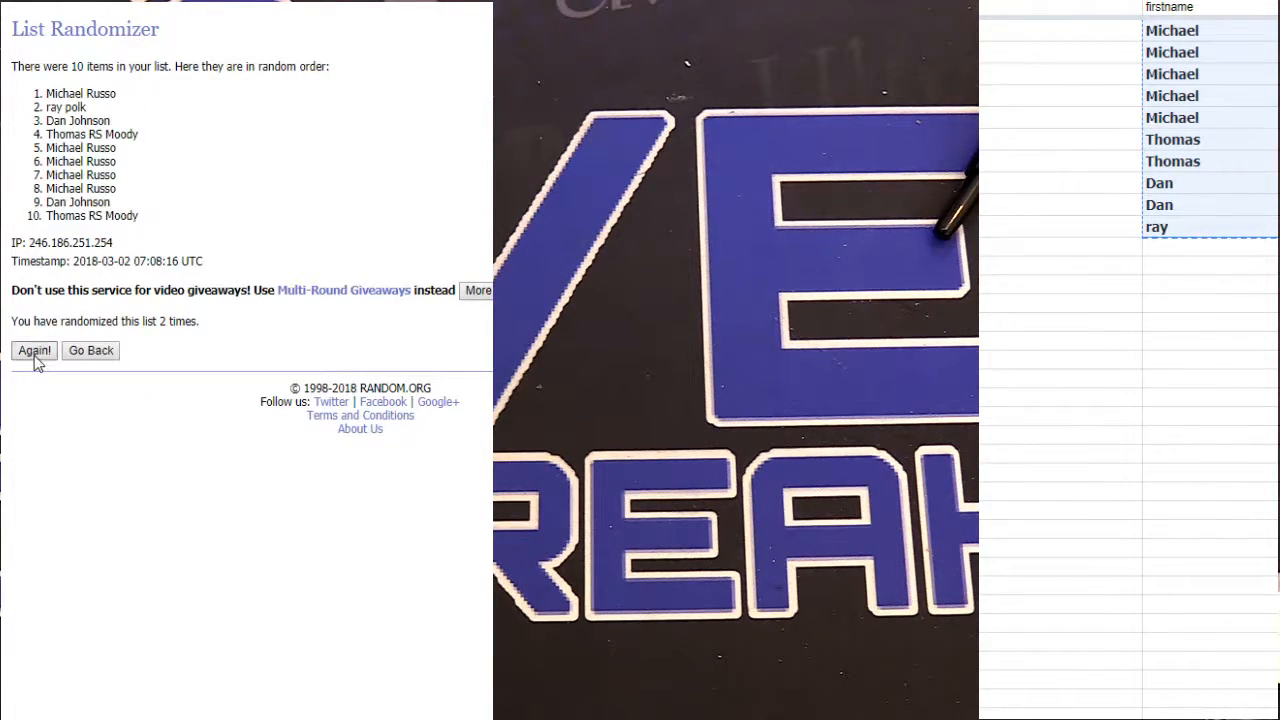
left_click(34, 350)
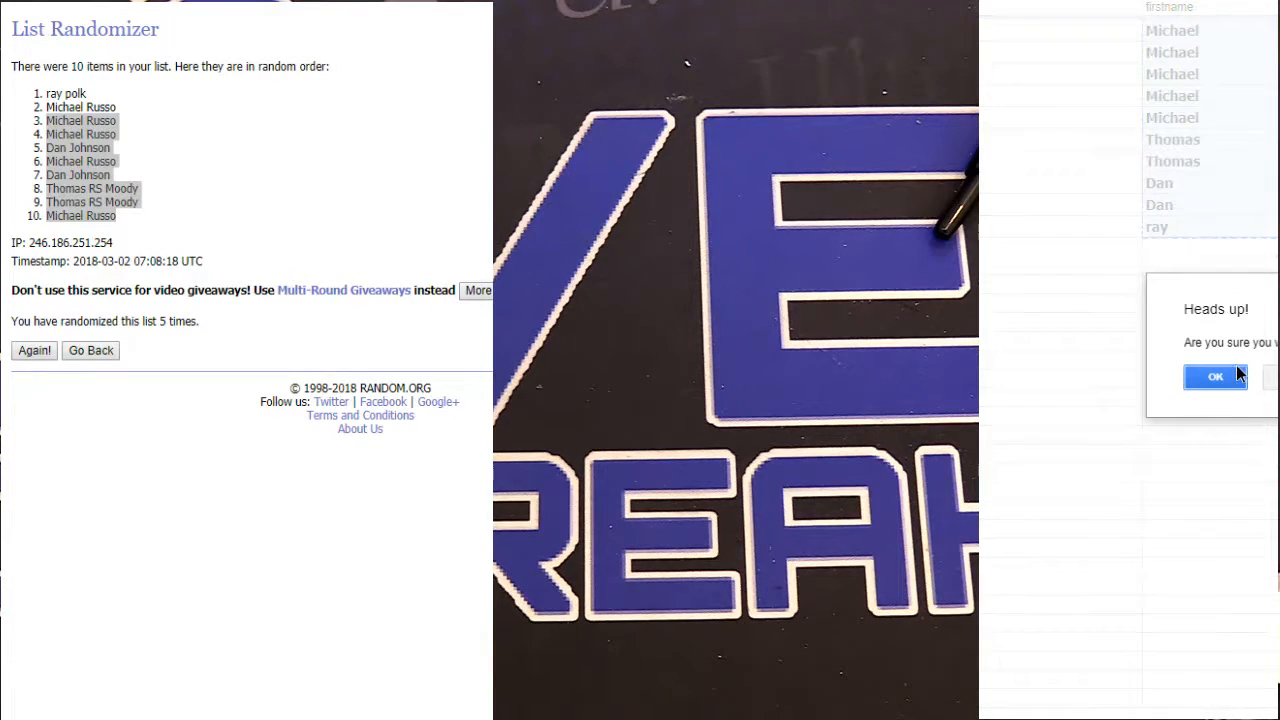
Clear the fourth batch's rows, randomize the fifth ten-name list repeatedly, and select the empty row below the remaining names.
left_click(1214, 376)
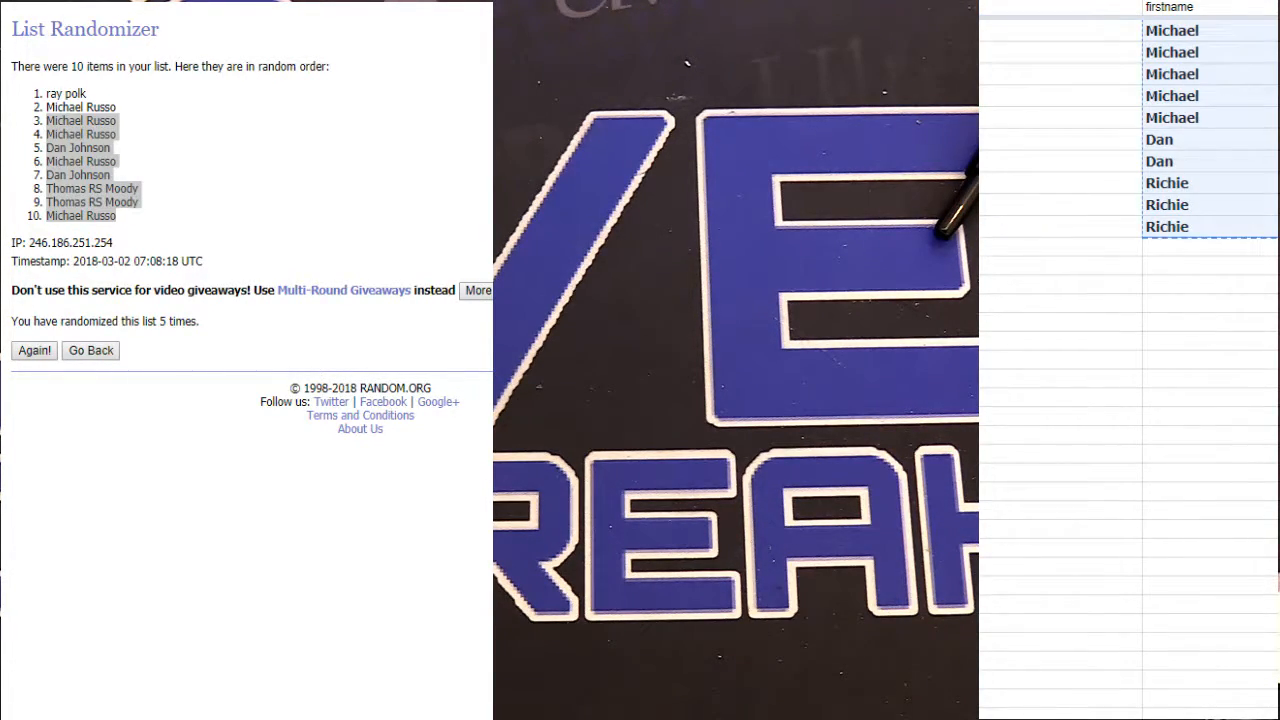
left_click(90, 350)
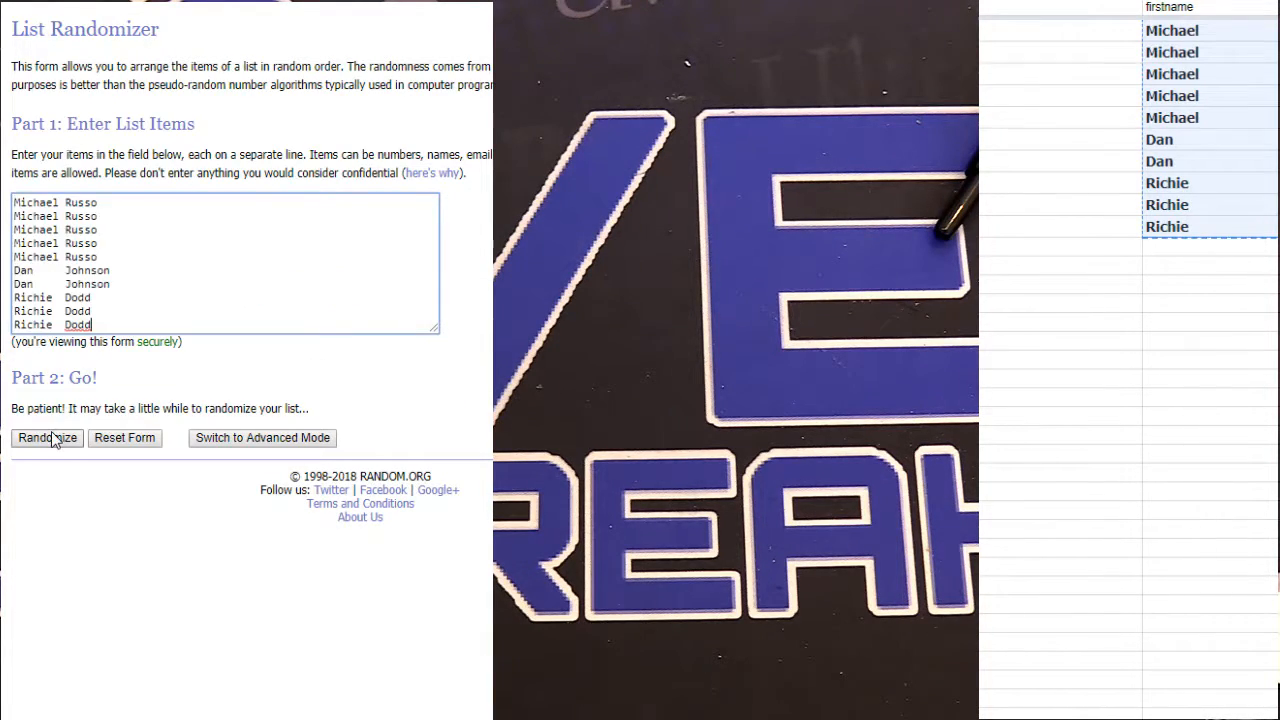
left_click(48, 438)
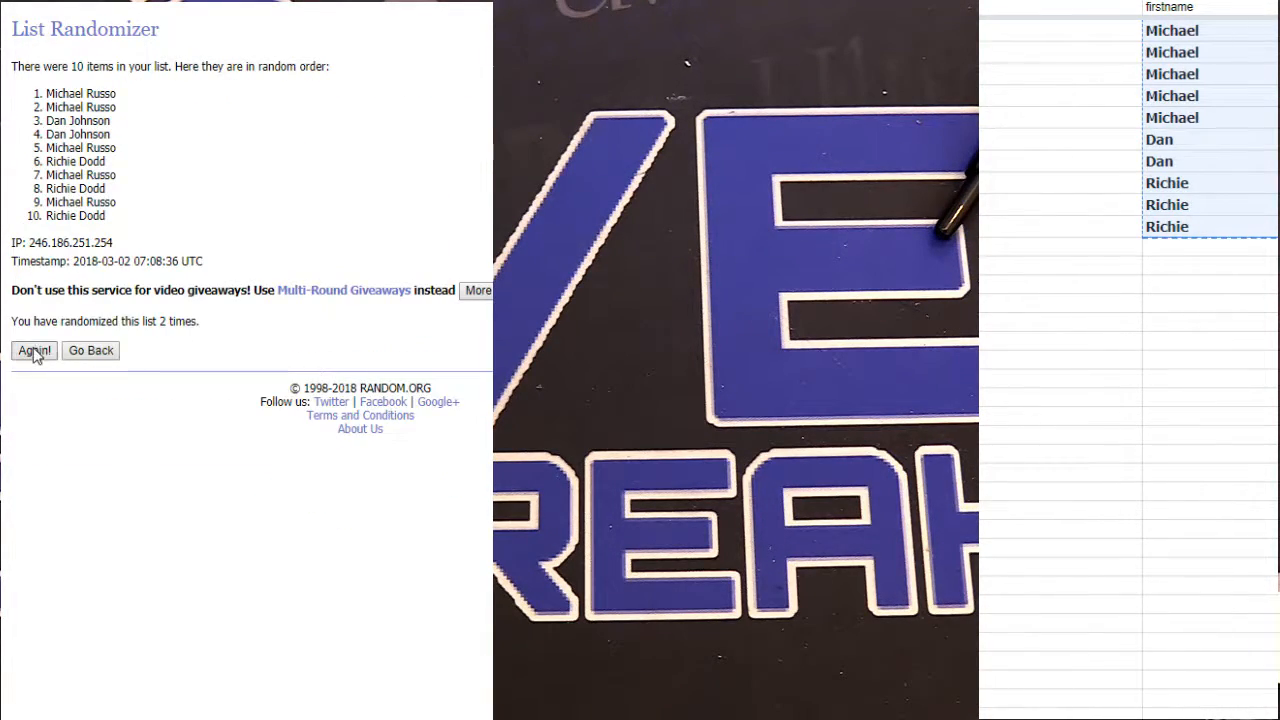
left_click(32, 350)
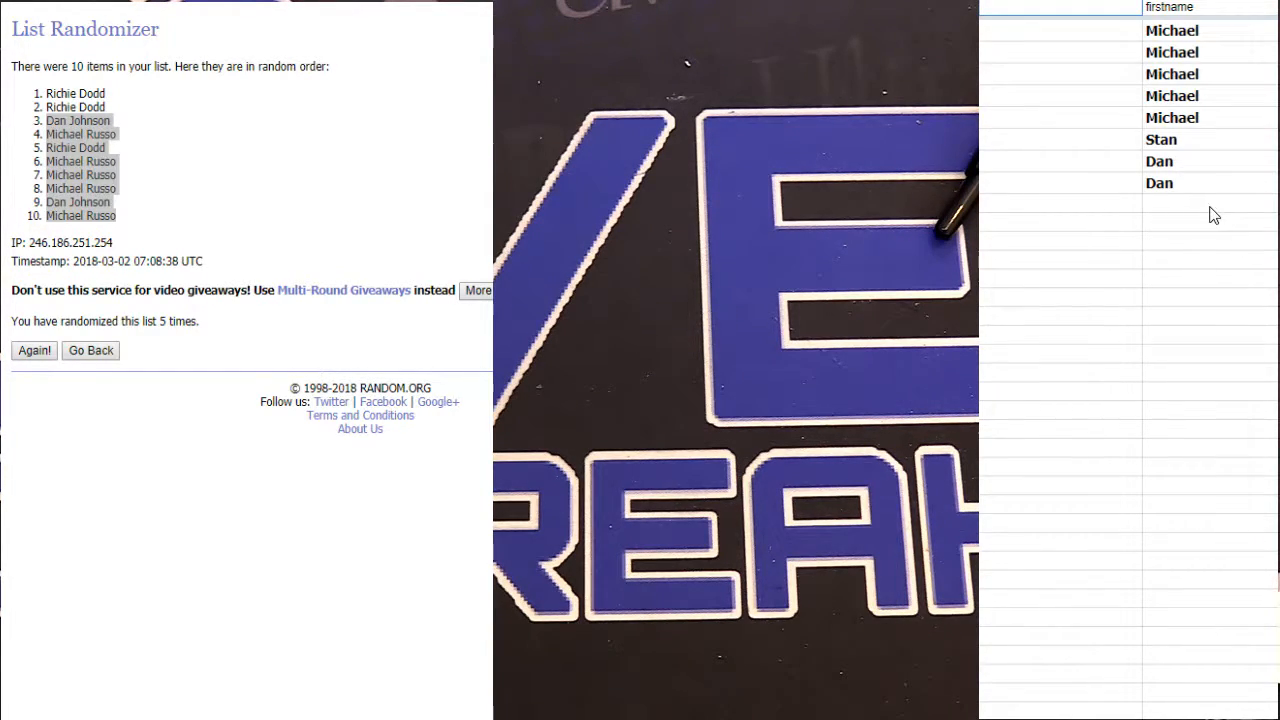
left_click(1200, 204)
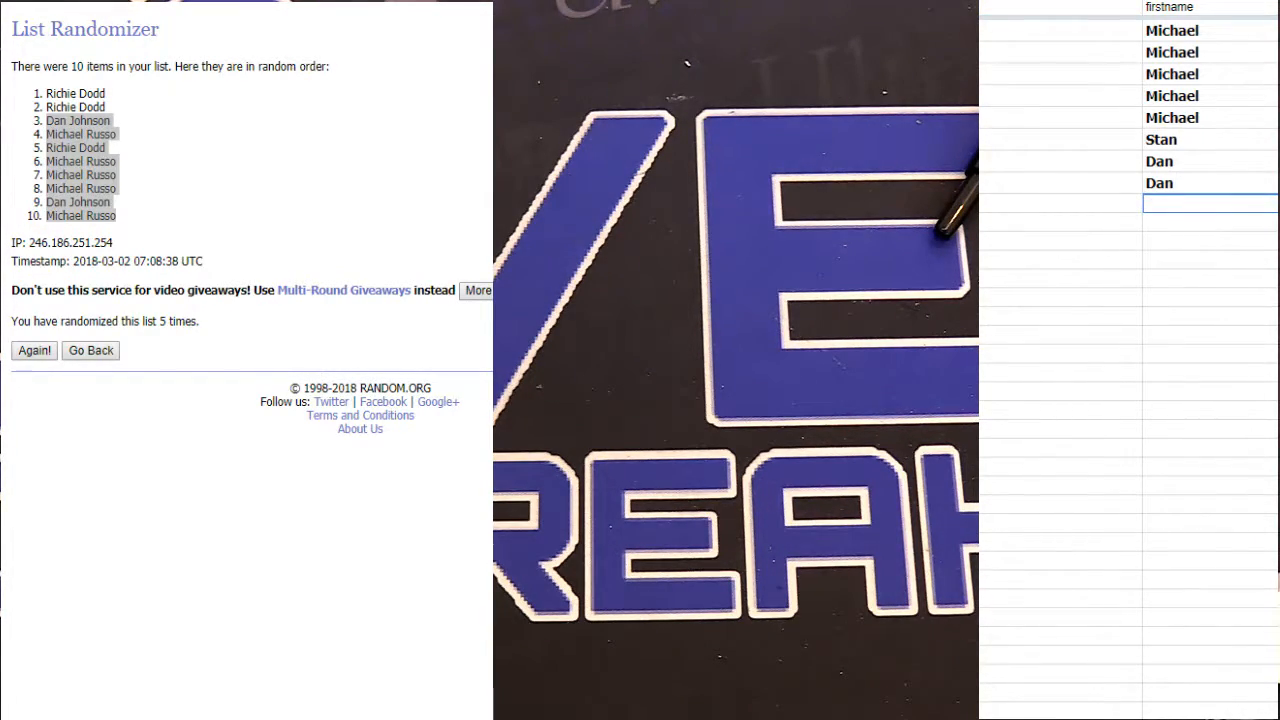